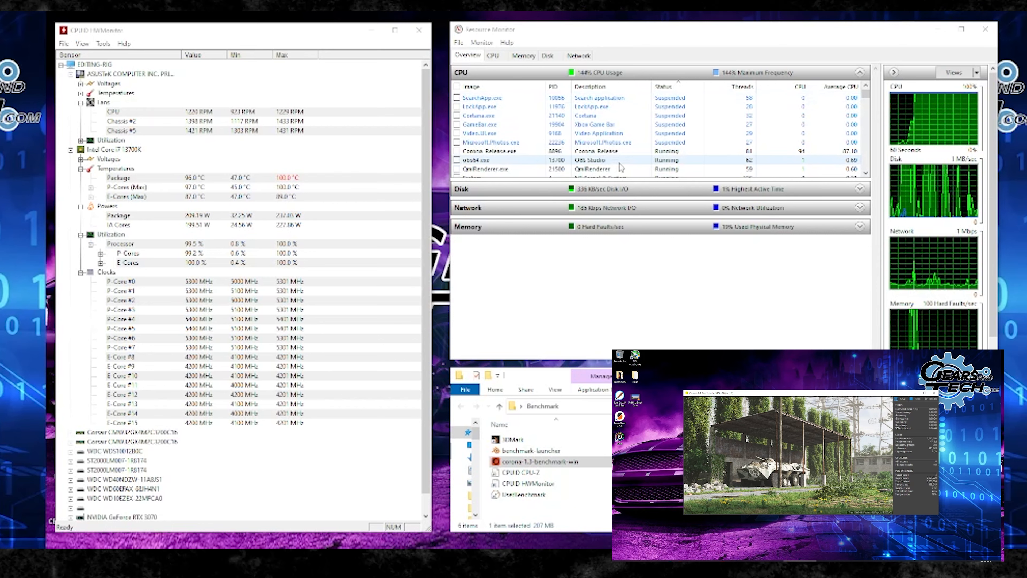
{"action": "mouse_move", "coordinate": [400, 257]}
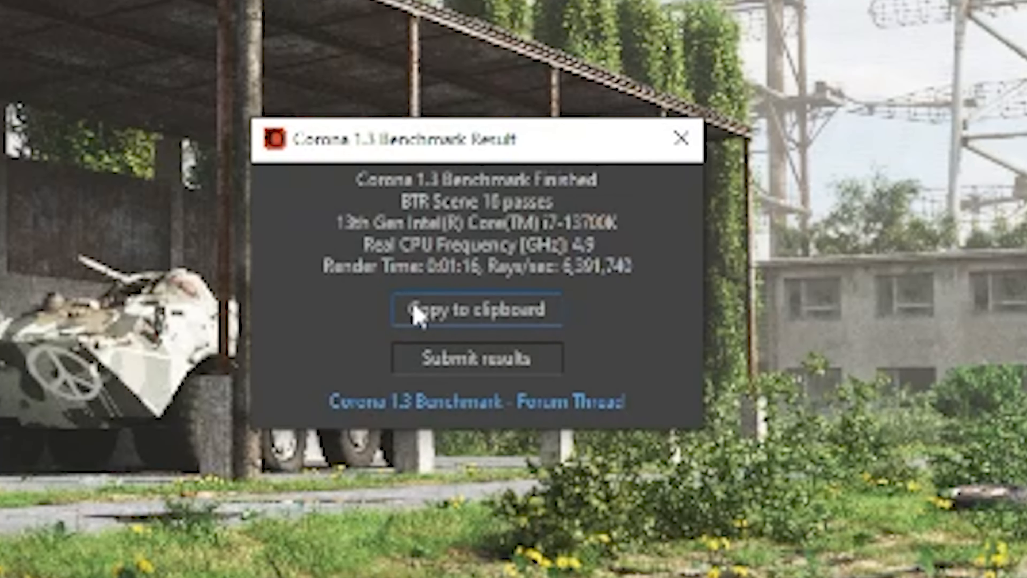
{"action": "mouse_move", "coordinate": [438, 255]}
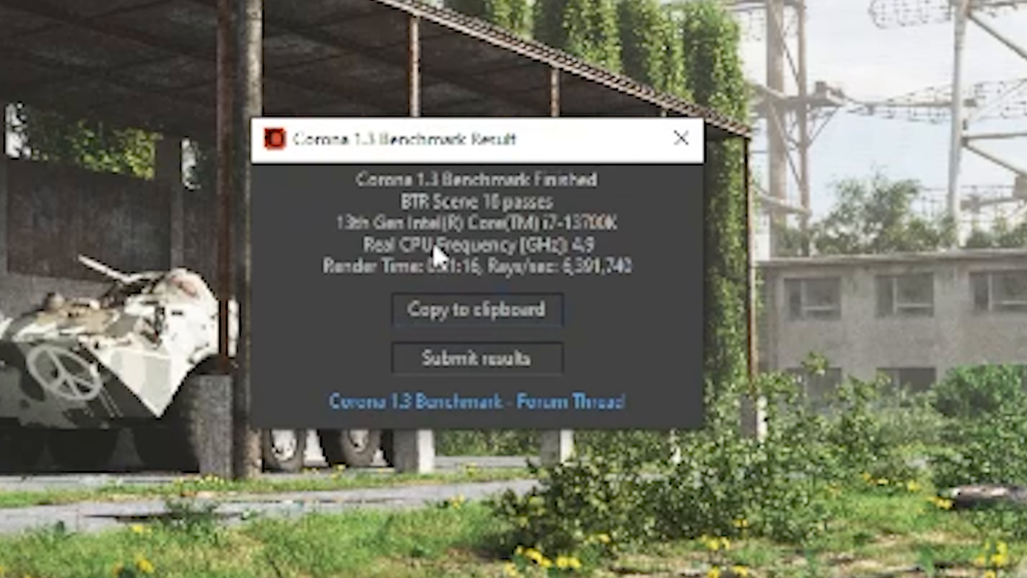
{"action": "mouse_move", "coordinate": [494, 222]}
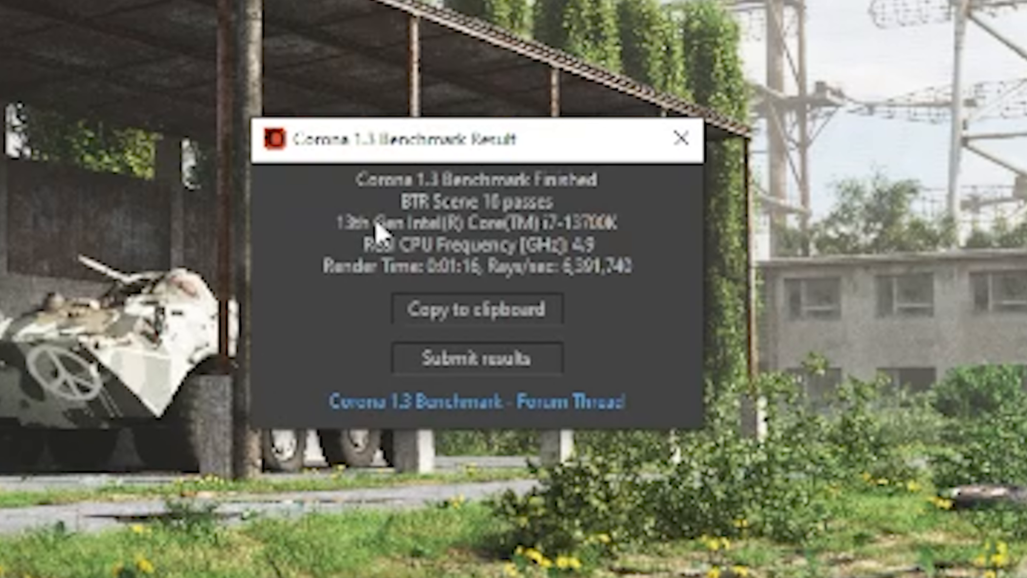
{"action": "mouse_move", "coordinate": [445, 275]}
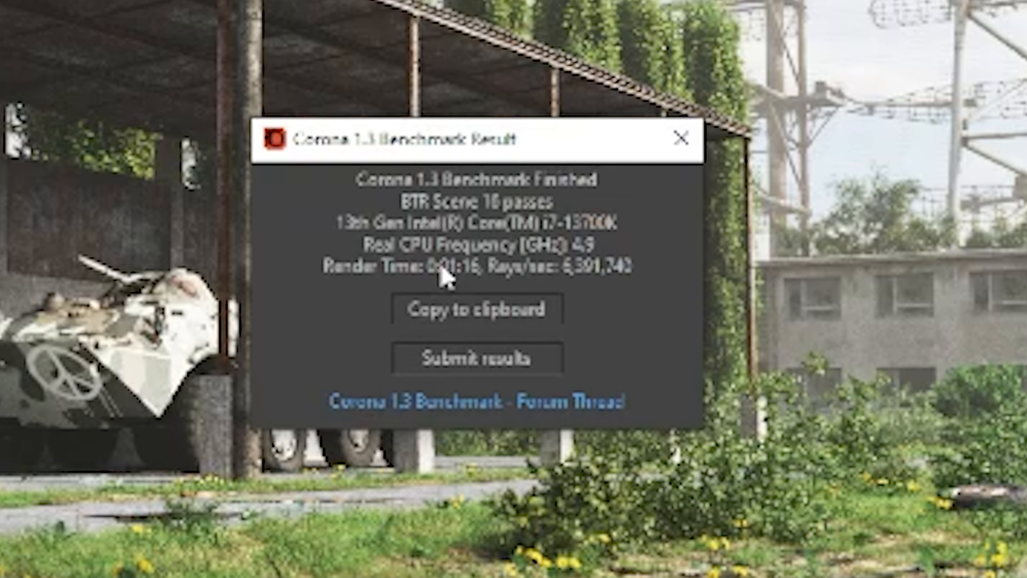
{"action": "mouse_move", "coordinate": [606, 256]}
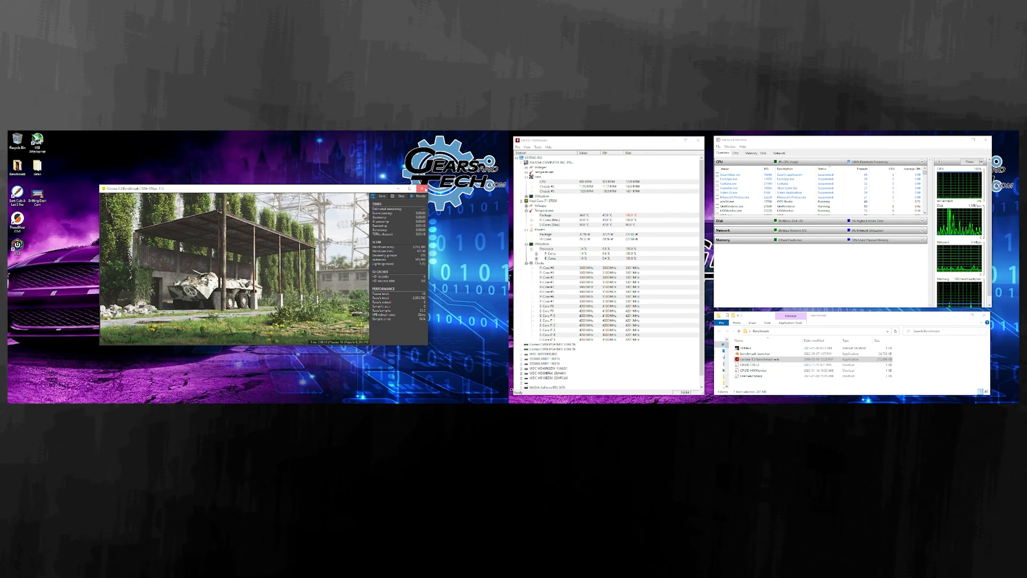
Step: Reach the Power & sleep page in Windows Settings via Start > Settings > System
{"action": "left_click", "coordinate": [9, 573]}
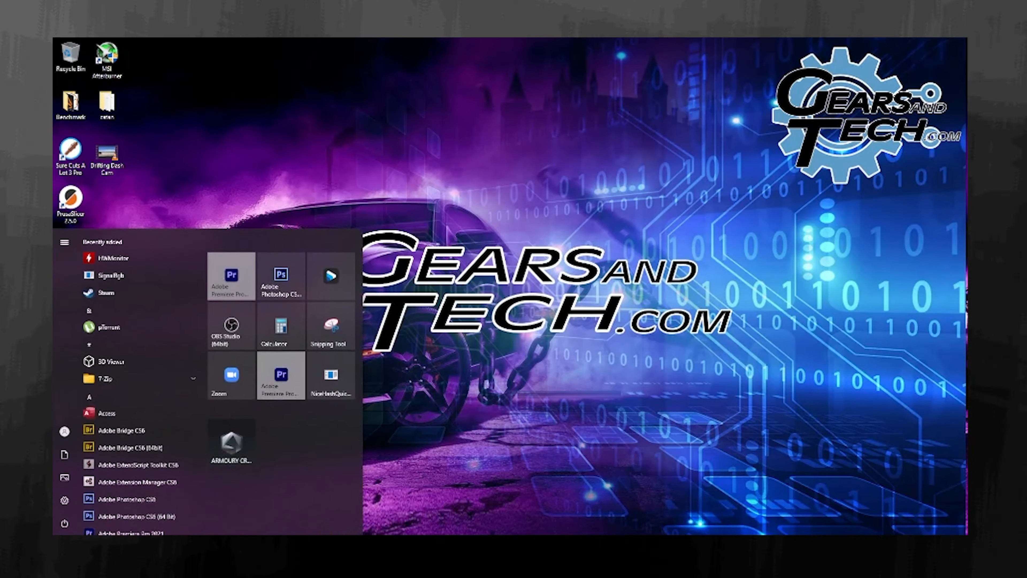
{"action": "left_click", "coordinate": [64, 242]}
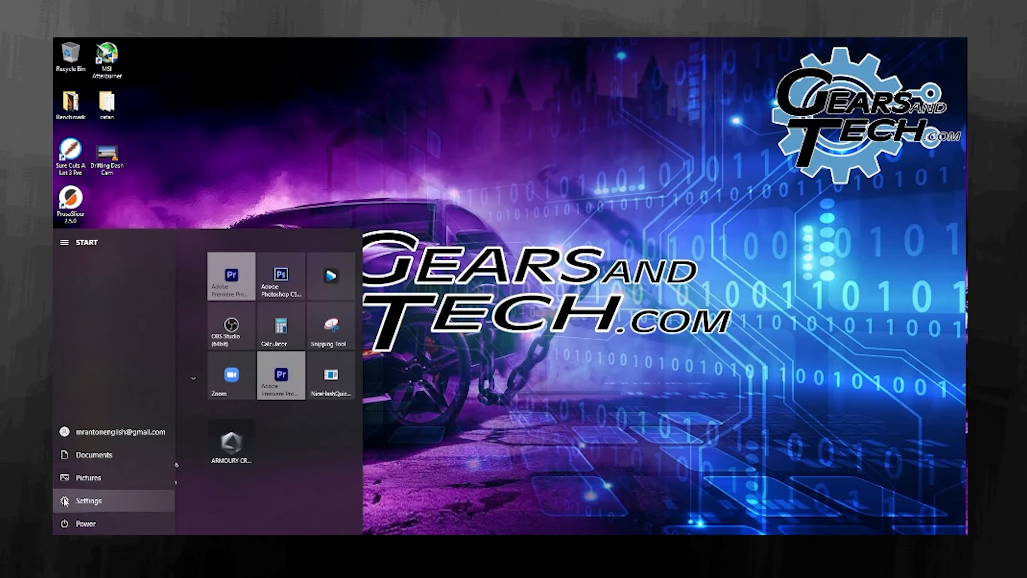
{"action": "left_click", "coordinate": [88, 501]}
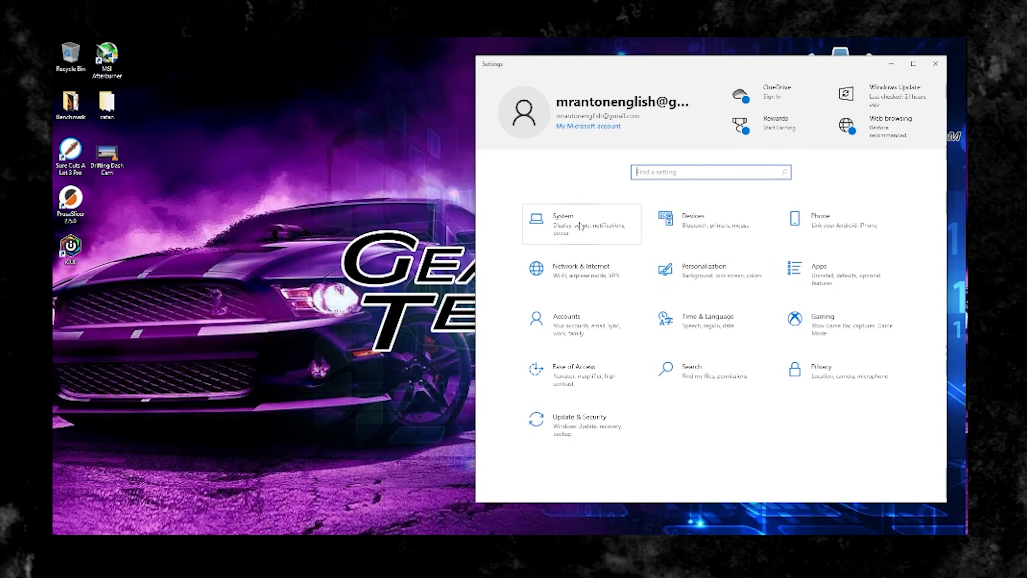
{"action": "left_click", "coordinate": [562, 222]}
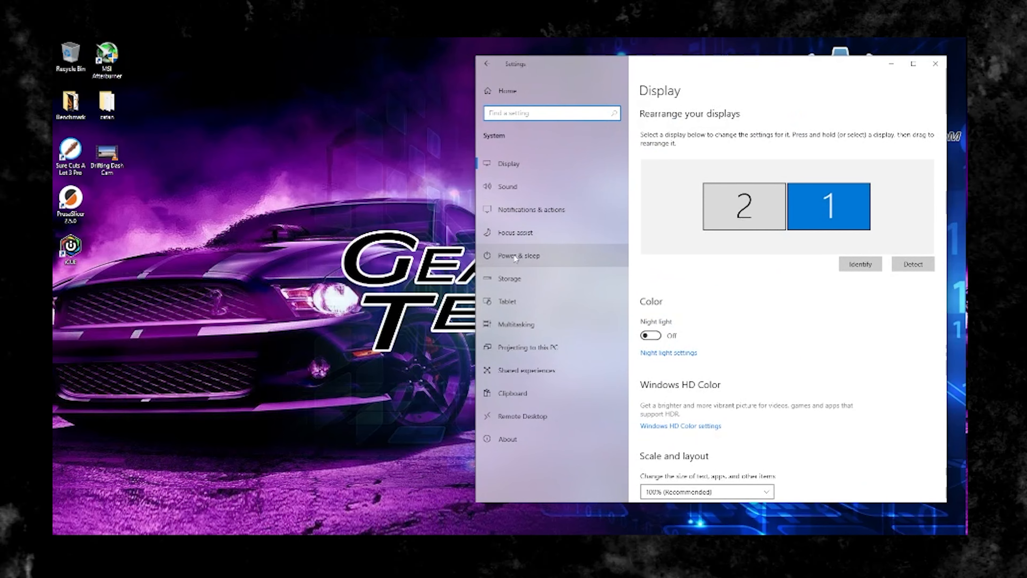
{"action": "left_click", "coordinate": [517, 256]}
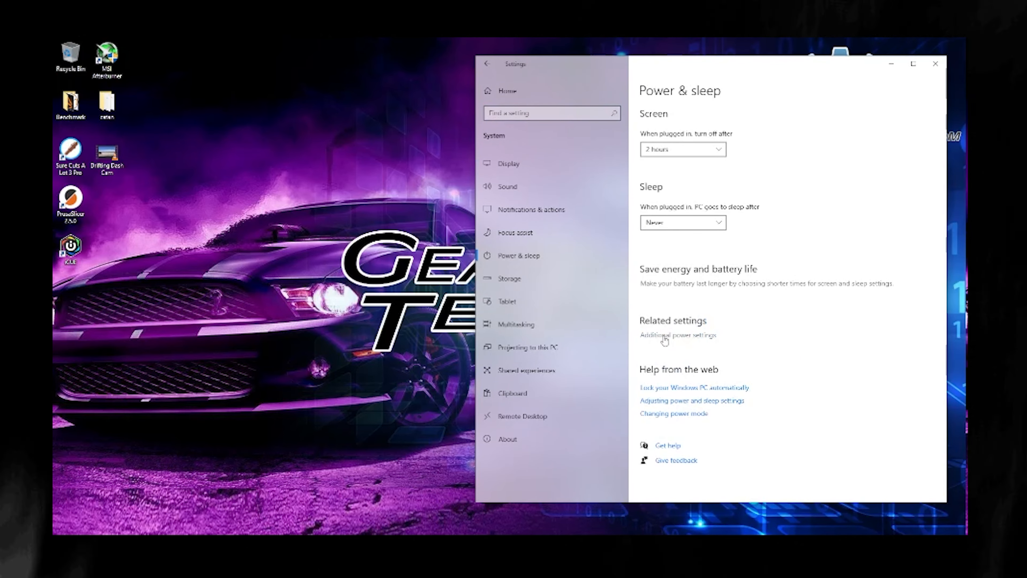
Step: In Control Panel Power Options, select Balanced (recommended) instead of Ultimate Performance
{"action": "left_click", "coordinate": [677, 336]}
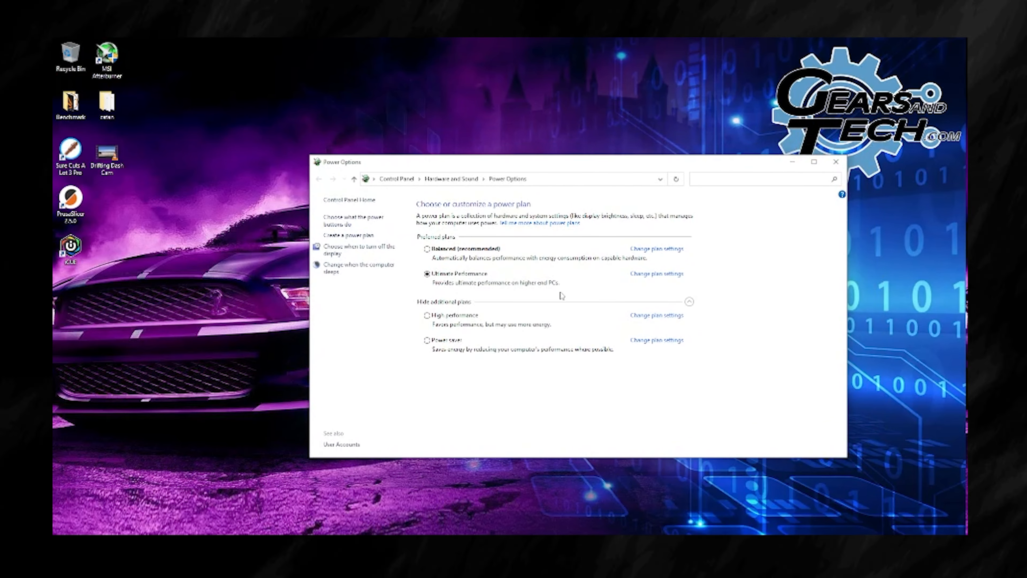
{"action": "mouse_move", "coordinate": [549, 314]}
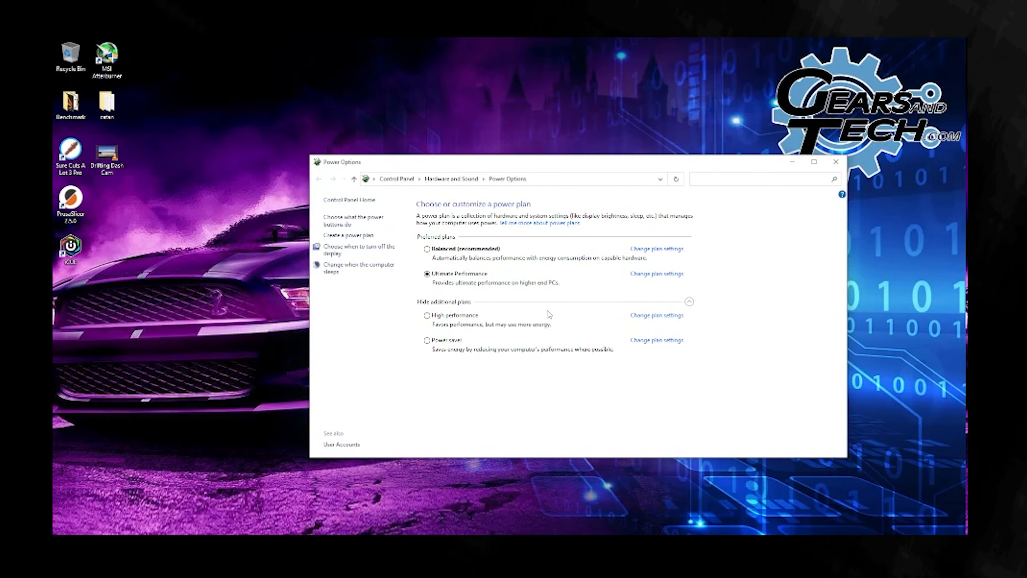
{"action": "mouse_move", "coordinate": [516, 310]}
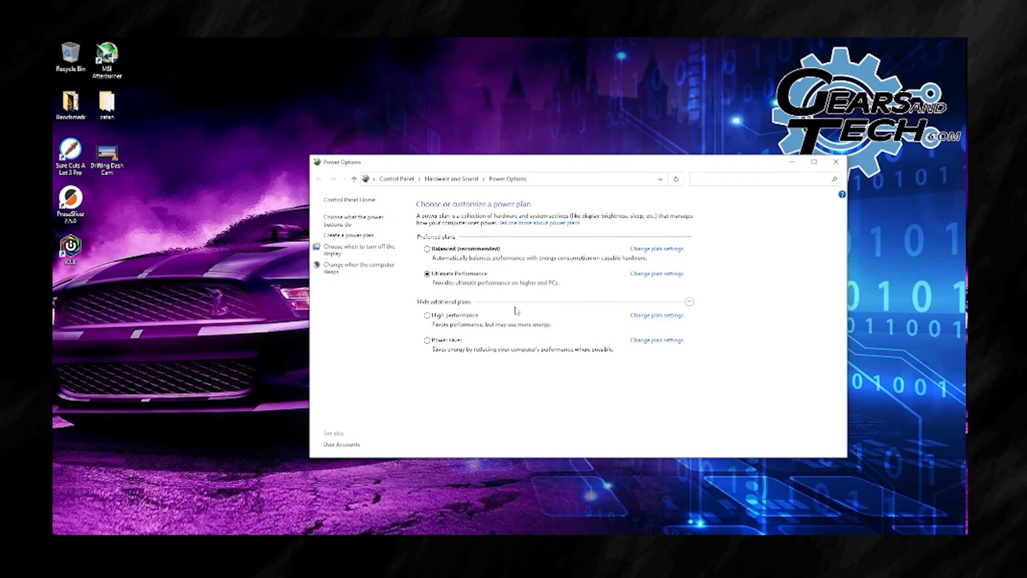
{"action": "mouse_move", "coordinate": [452, 315]}
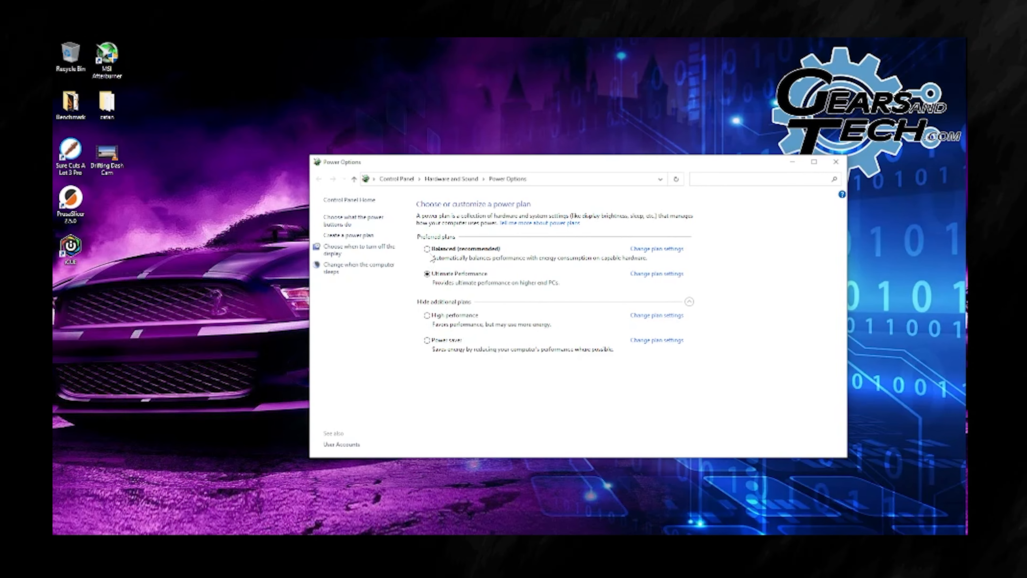
{"action": "left_click", "coordinate": [428, 248]}
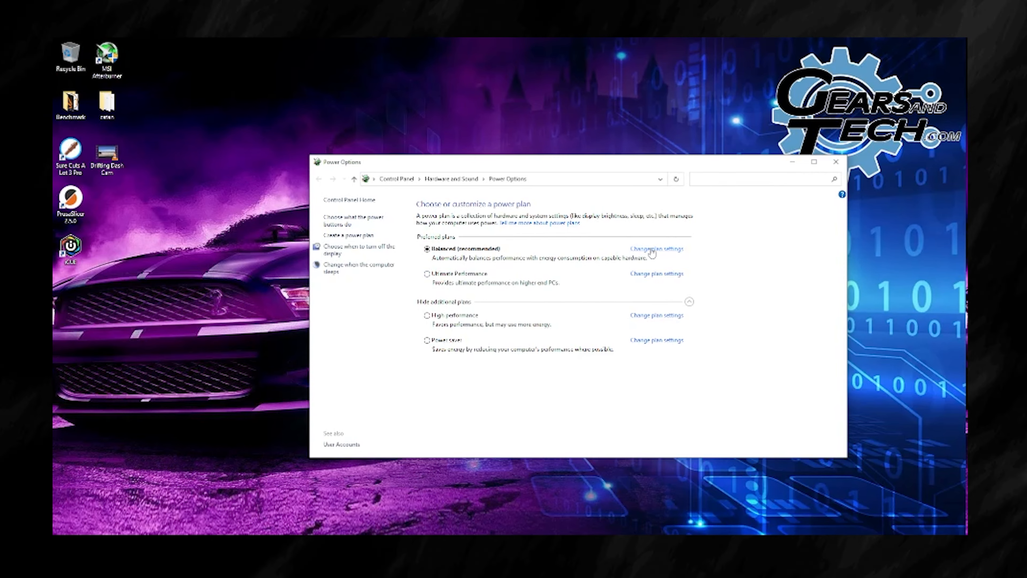
Step: Bring up the Balanced plan's advanced power settings dialog
{"action": "left_click", "coordinate": [654, 249]}
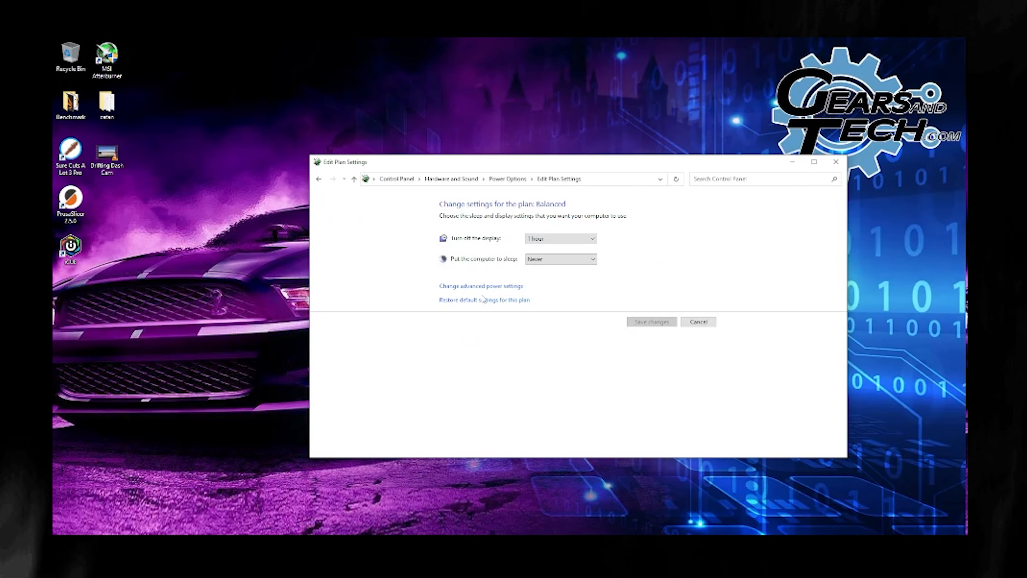
{"action": "left_click", "coordinate": [479, 286]}
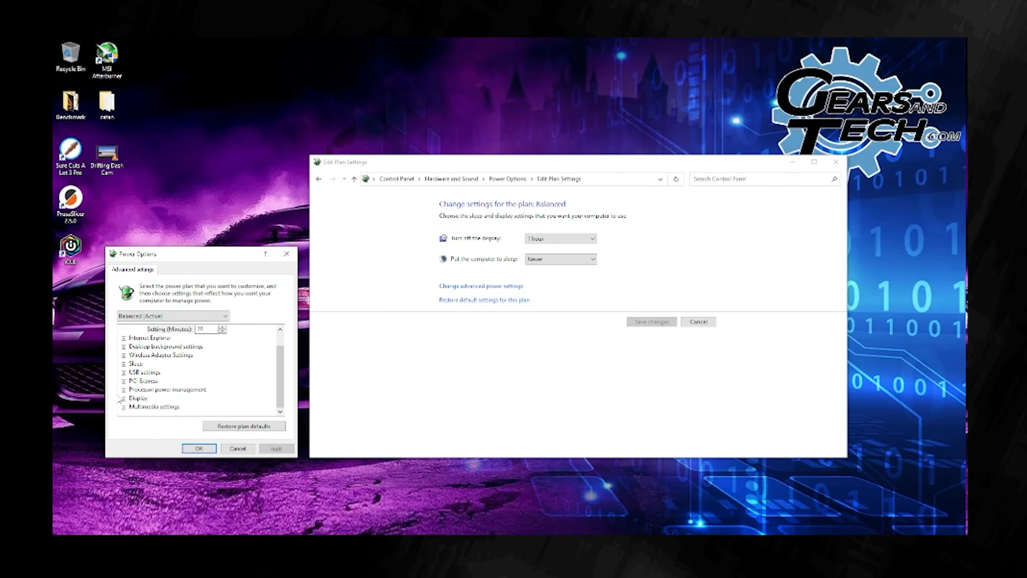
Step: Under Processor power management, set System cooling policy to Active and reach Maximum processor state
{"action": "left_click", "coordinate": [121, 388]}
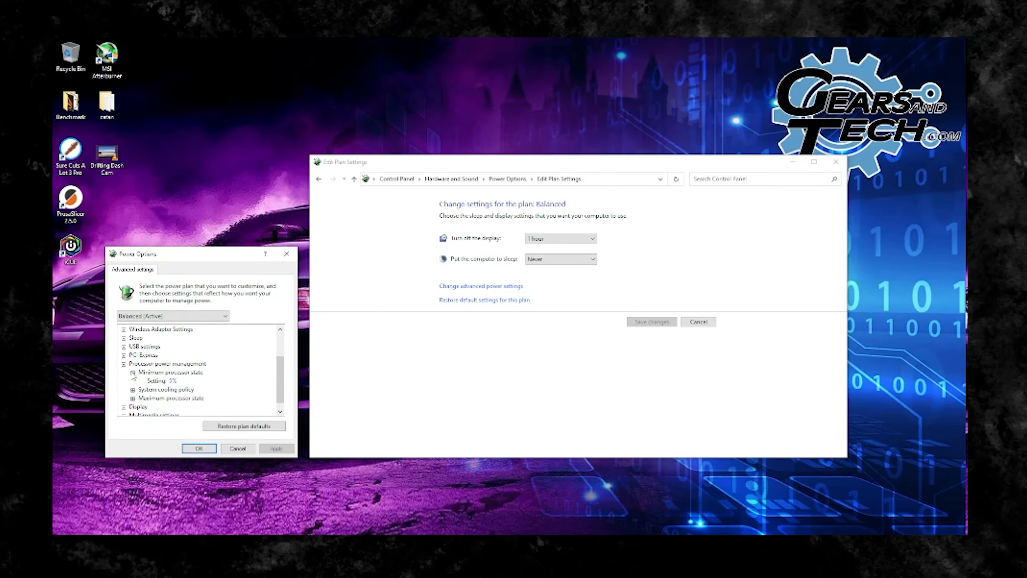
{"action": "mouse_move", "coordinate": [177, 382]}
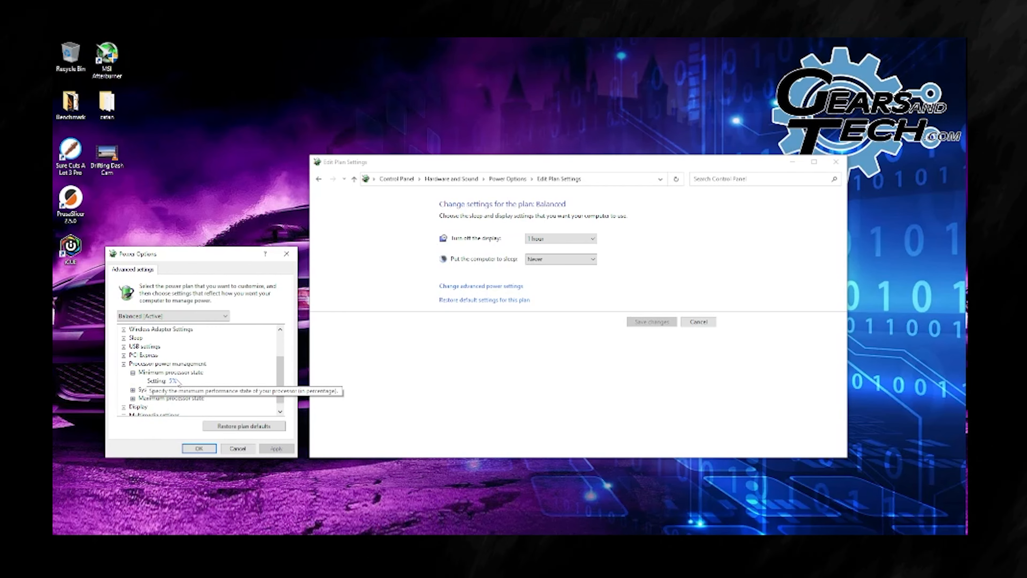
{"action": "mouse_move", "coordinate": [376, 405]}
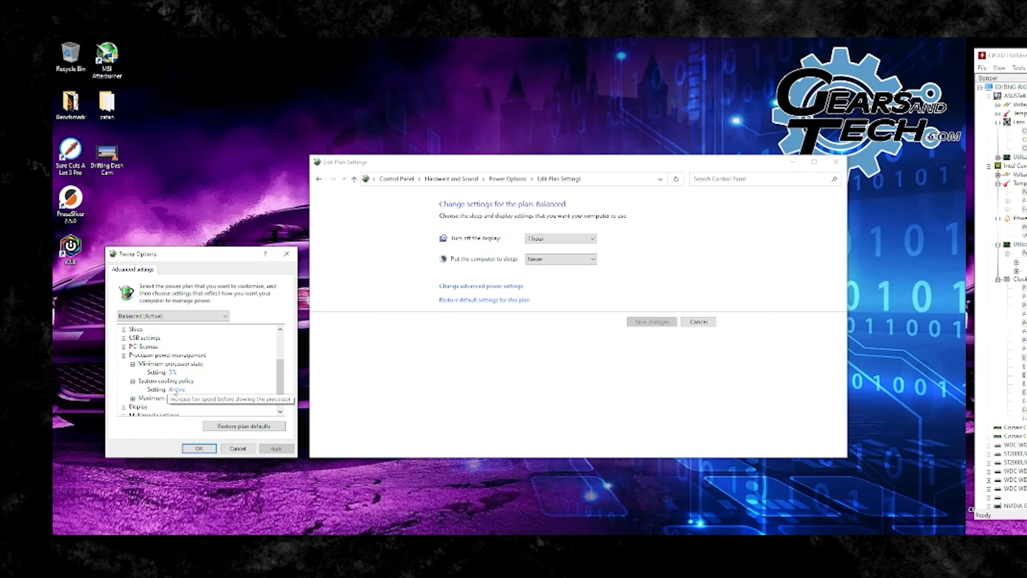
{"action": "left_click", "coordinate": [172, 390]}
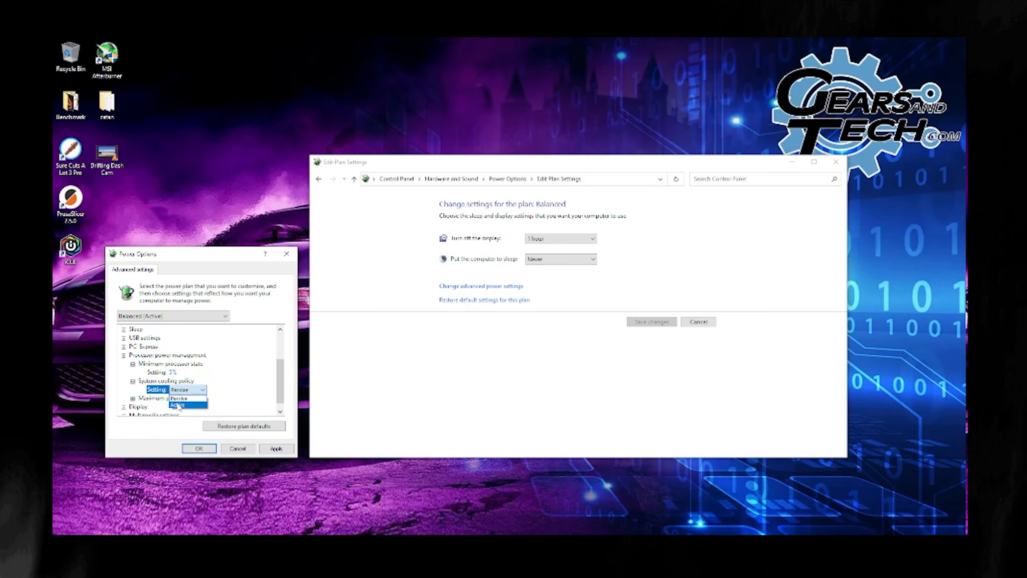
{"action": "left_click", "coordinate": [187, 405]}
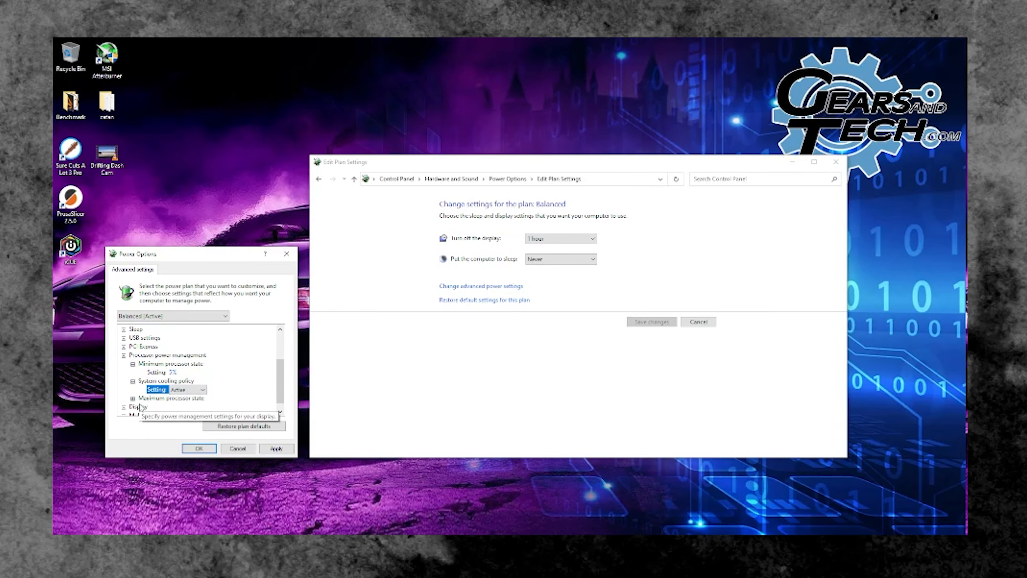
{"action": "scroll", "scroll_direction": "down", "scroll_amount": 3}
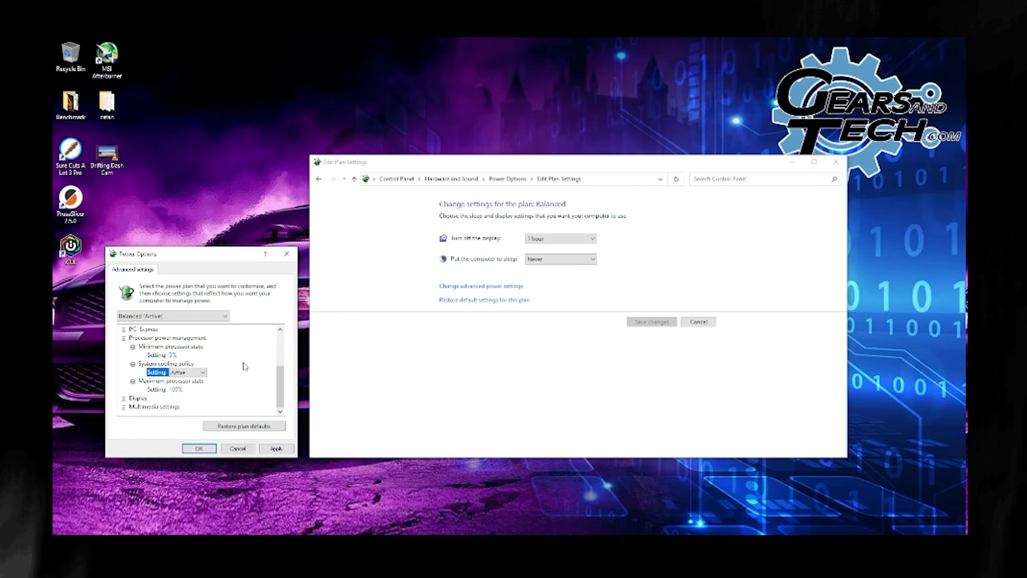
{"action": "mouse_move", "coordinate": [176, 389]}
{"action": "type", "text": "50"}
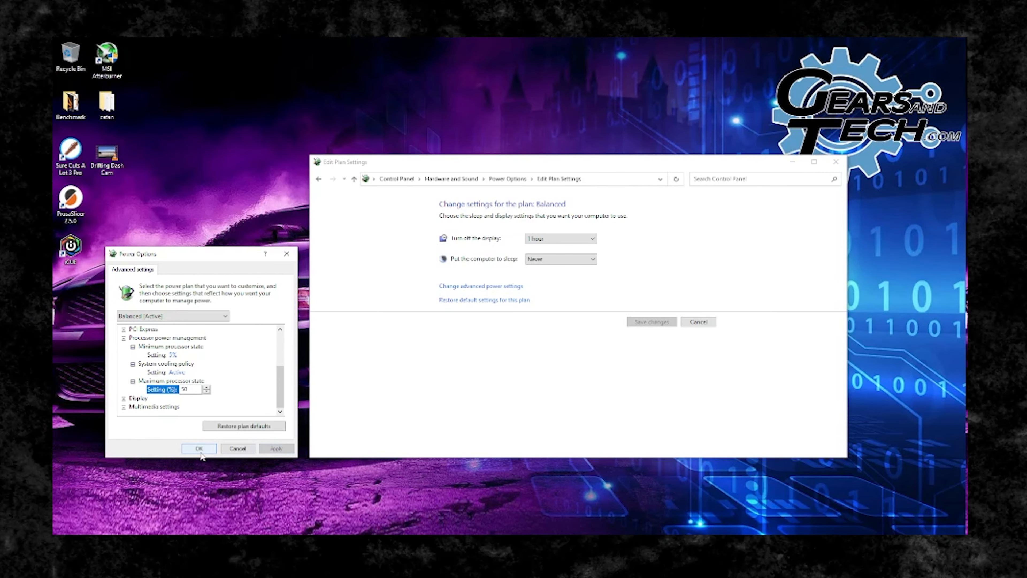
Step: Apply the processor power changes with OK, closing the advanced settings
{"action": "left_click", "coordinate": [199, 448]}
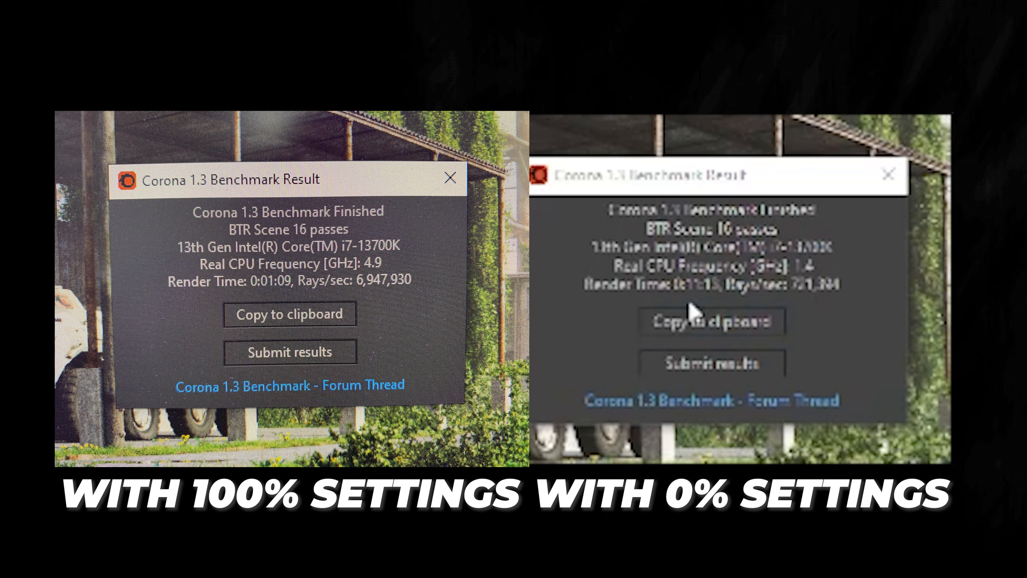
{"action": "mouse_move", "coordinate": [700, 301]}
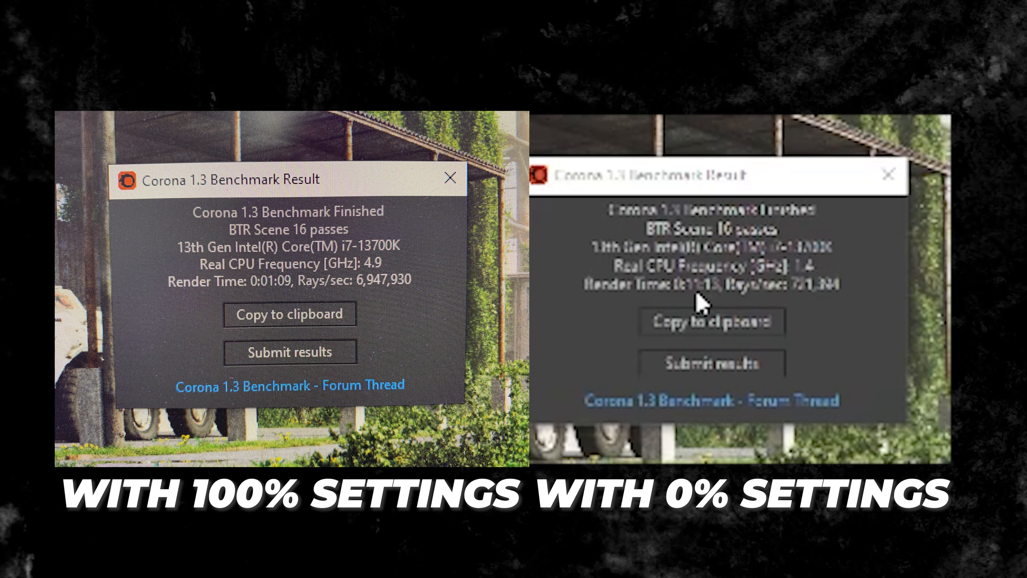